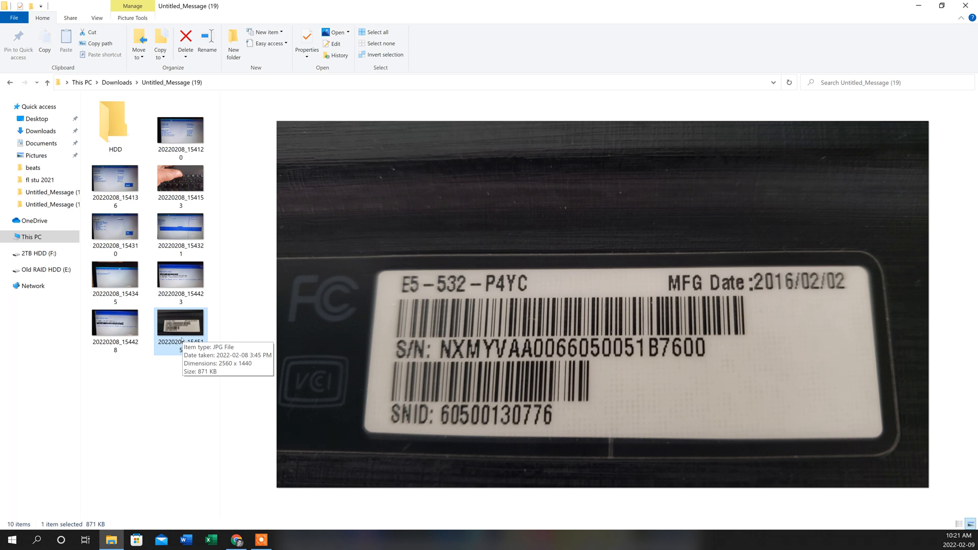
{"action": "mouse_move", "coordinate": [467, 263]}
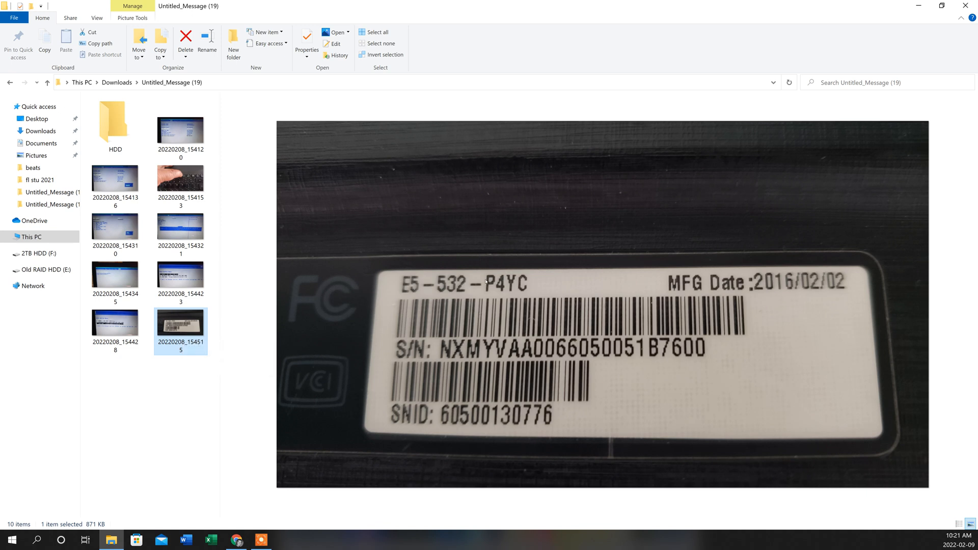
{"action": "mouse_move", "coordinate": [551, 299]}
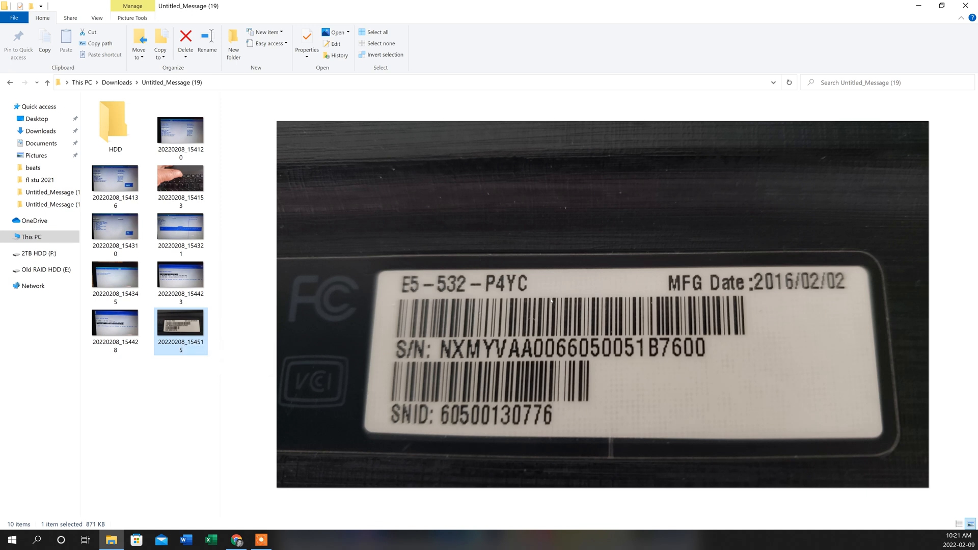
{"action": "mouse_move", "coordinate": [350, 268]}
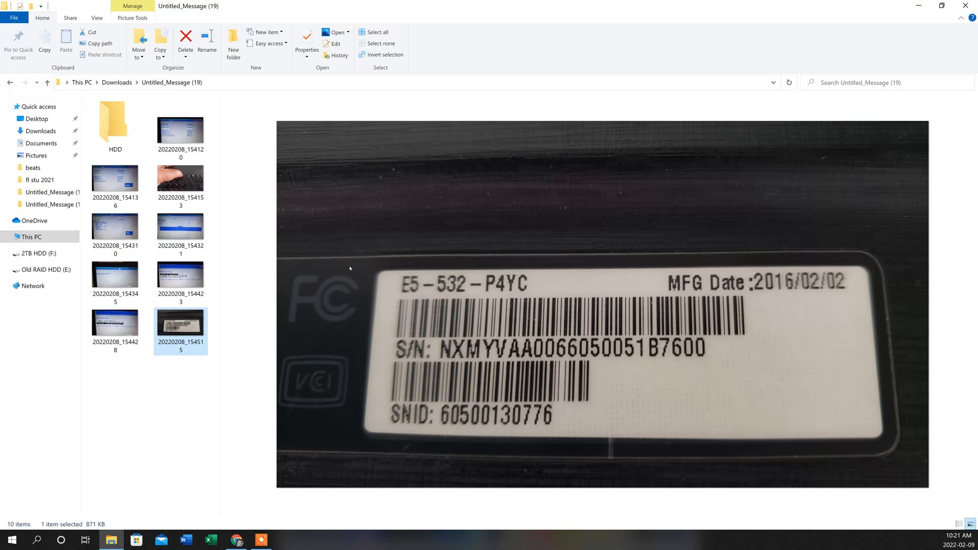
{"action": "mouse_move", "coordinate": [405, 316]}
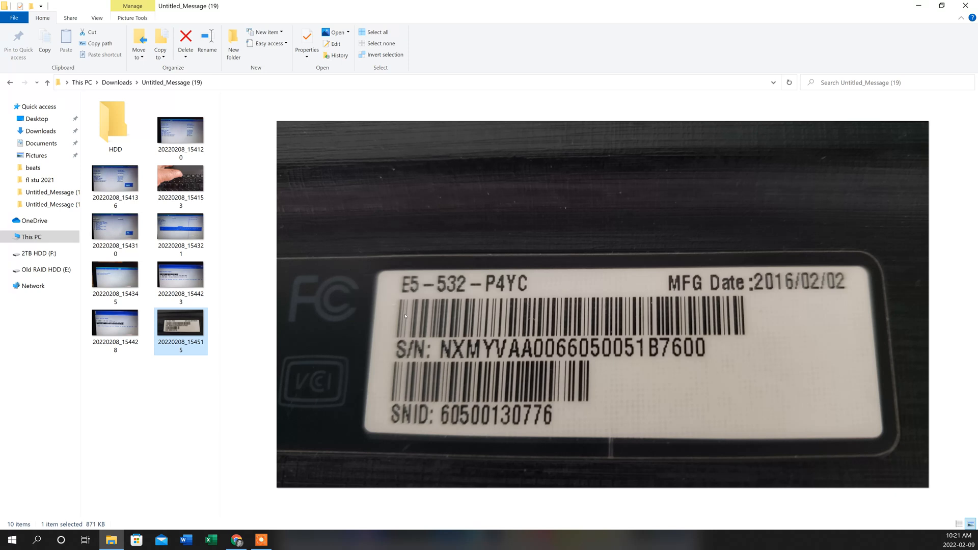
{"action": "mouse_move", "coordinate": [446, 329]}
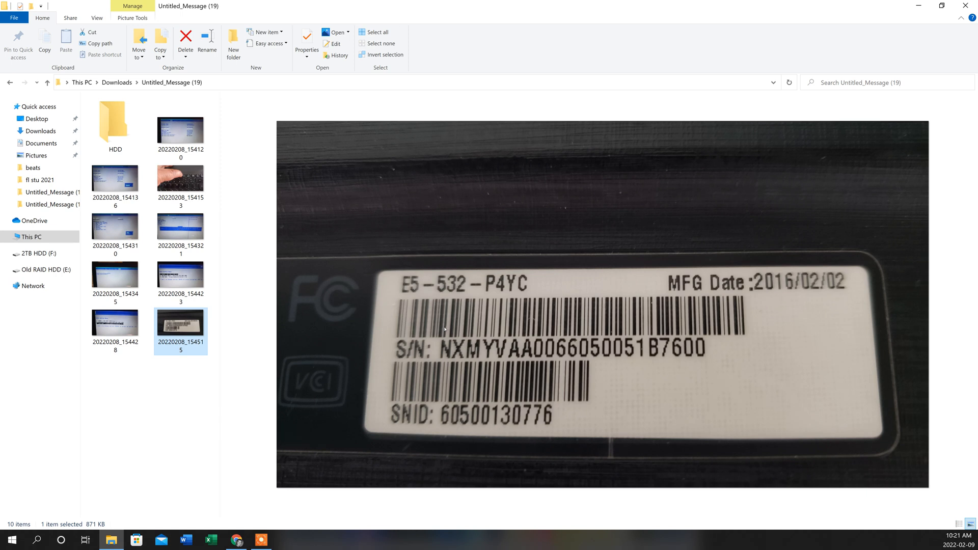
{"action": "mouse_move", "coordinate": [459, 317]}
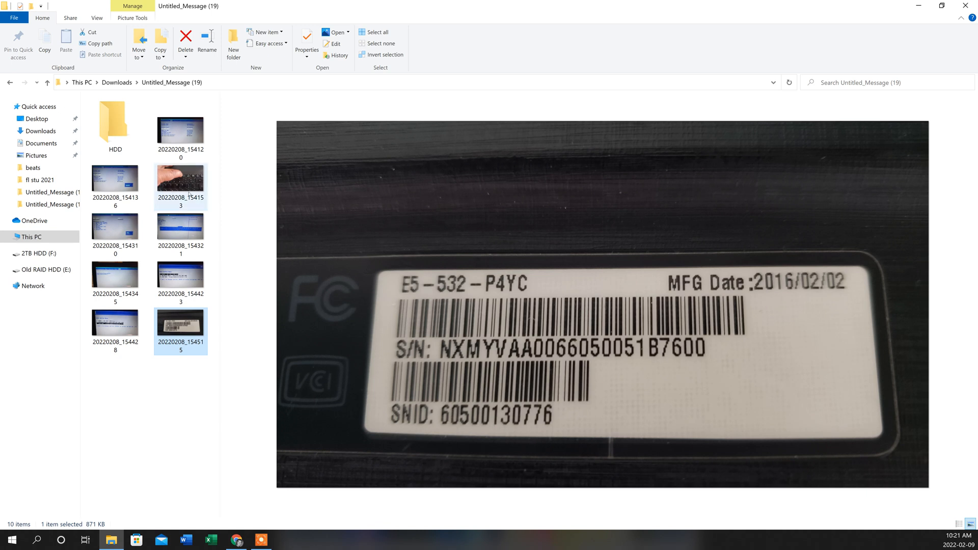
- Preview photo 20220208_154153 of a finger pressing the F12 key
{"action": "left_click", "coordinate": [180, 181]}
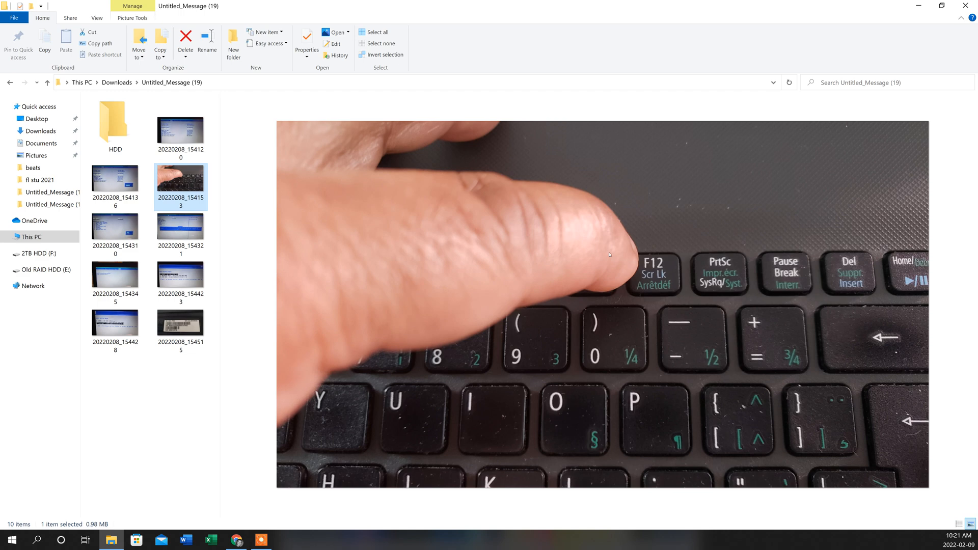
{"action": "mouse_move", "coordinate": [618, 265]}
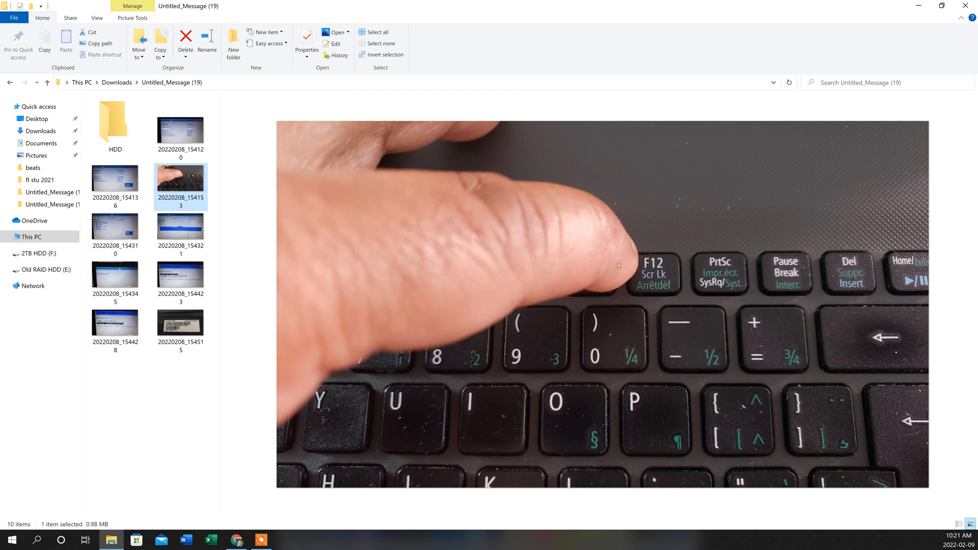
- Preview photo 20220208_154120 of the BIOS Main tab with F12 Boot Menu enabled
{"action": "left_click", "coordinate": [180, 129]}
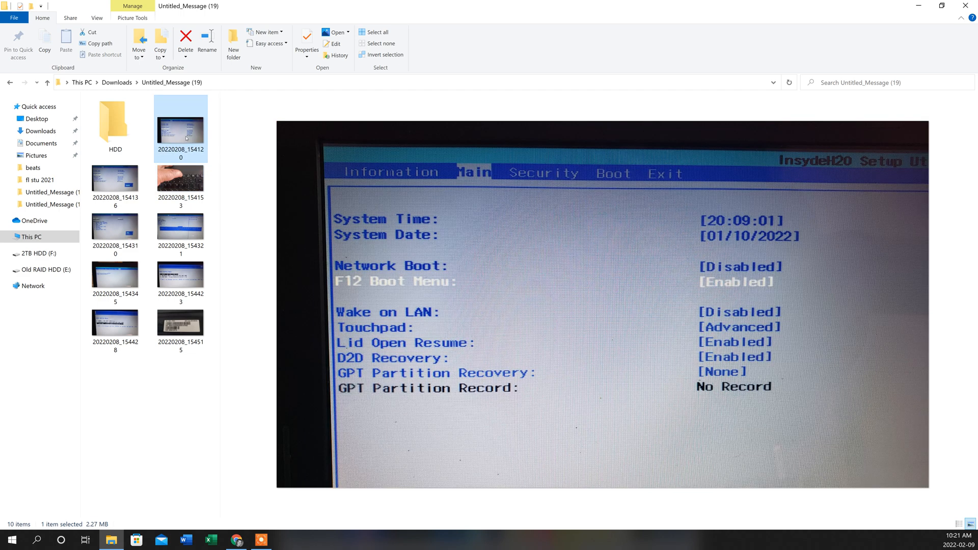
{"action": "mouse_move", "coordinate": [181, 128]}
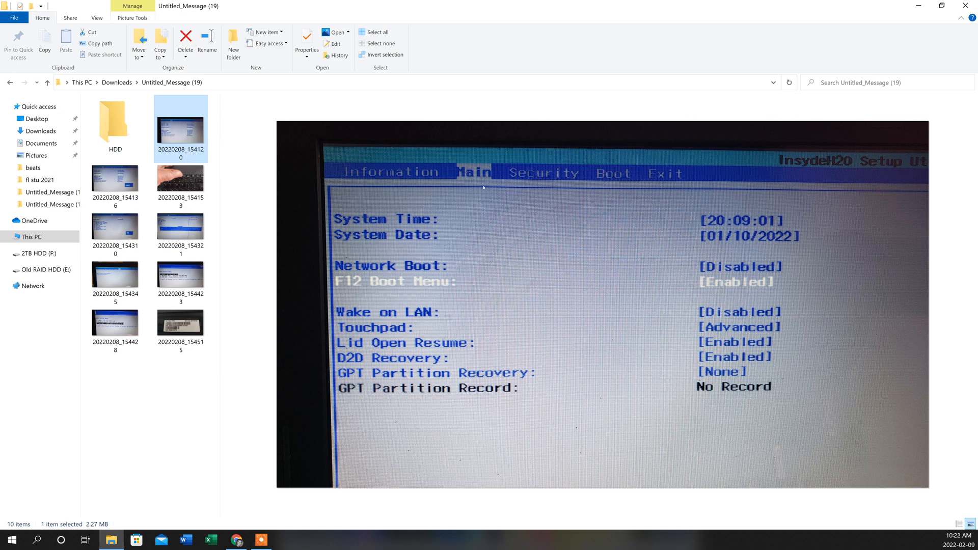
{"action": "mouse_move", "coordinate": [584, 180]}
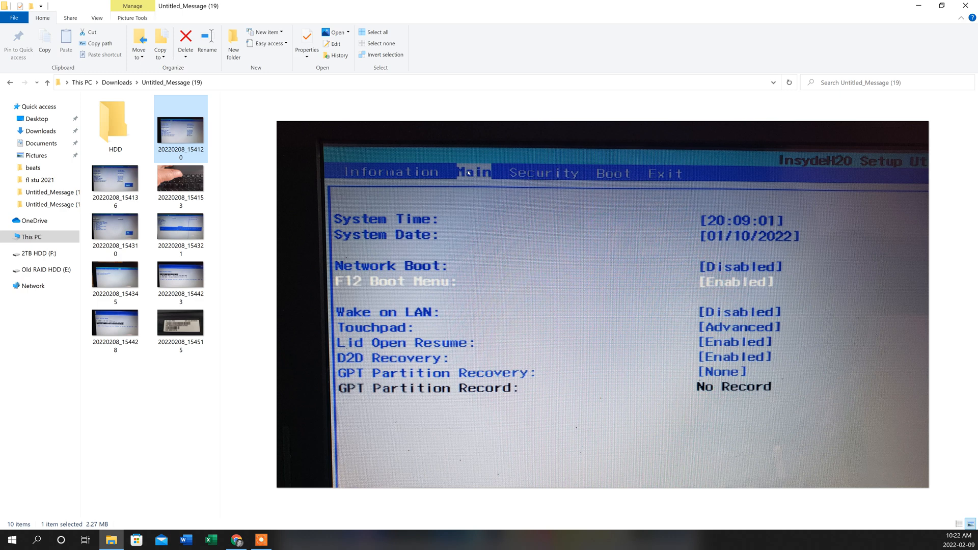
{"action": "mouse_move", "coordinate": [480, 174]}
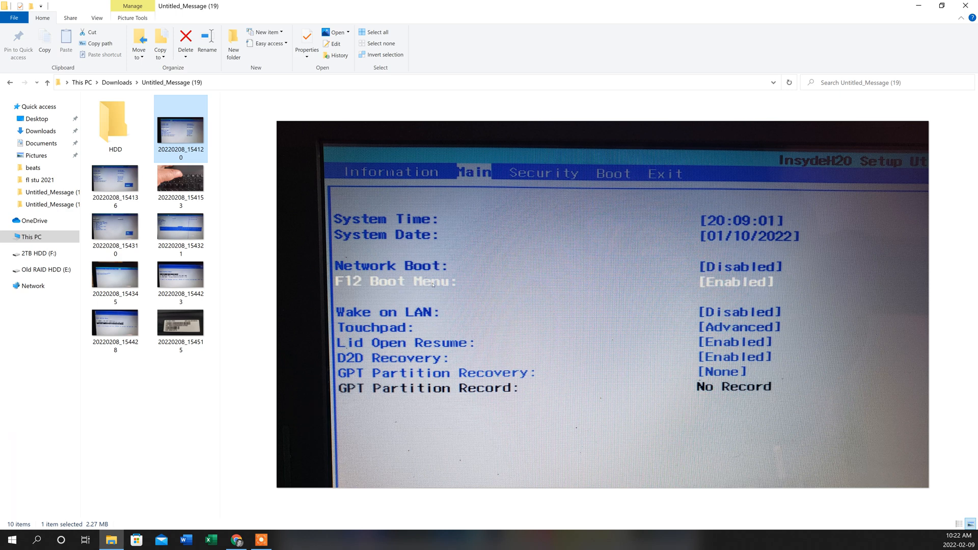
{"action": "mouse_move", "coordinate": [542, 286]}
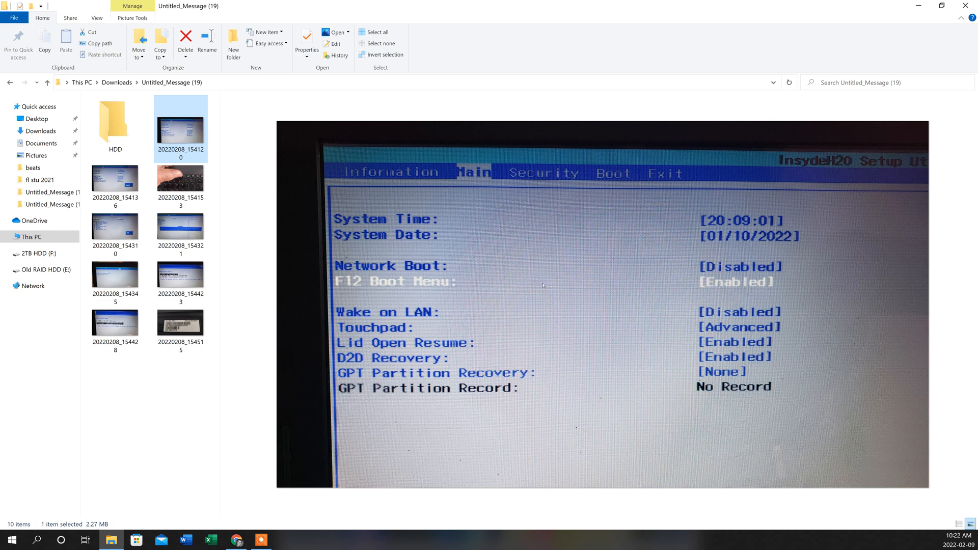
{"action": "mouse_move", "coordinate": [712, 288]}
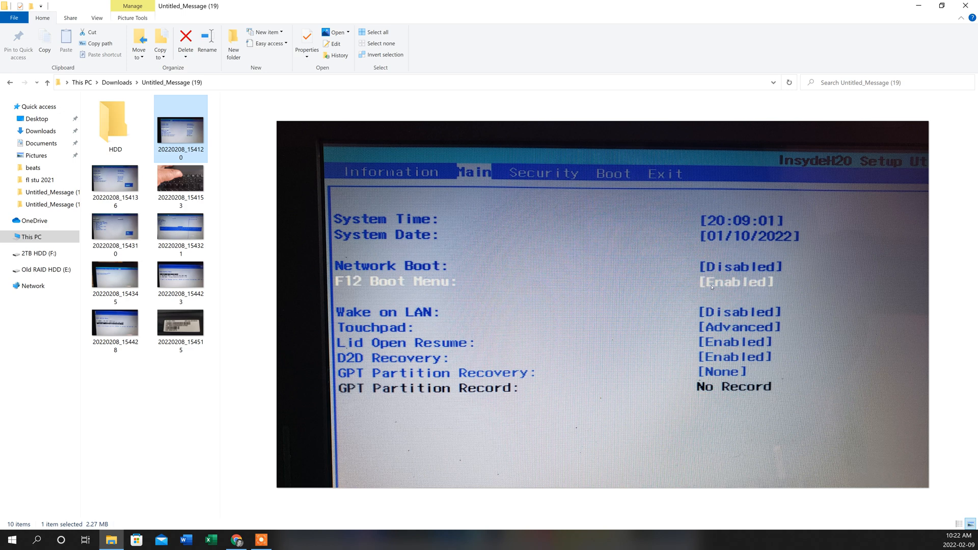
{"action": "mouse_move", "coordinate": [740, 282]}
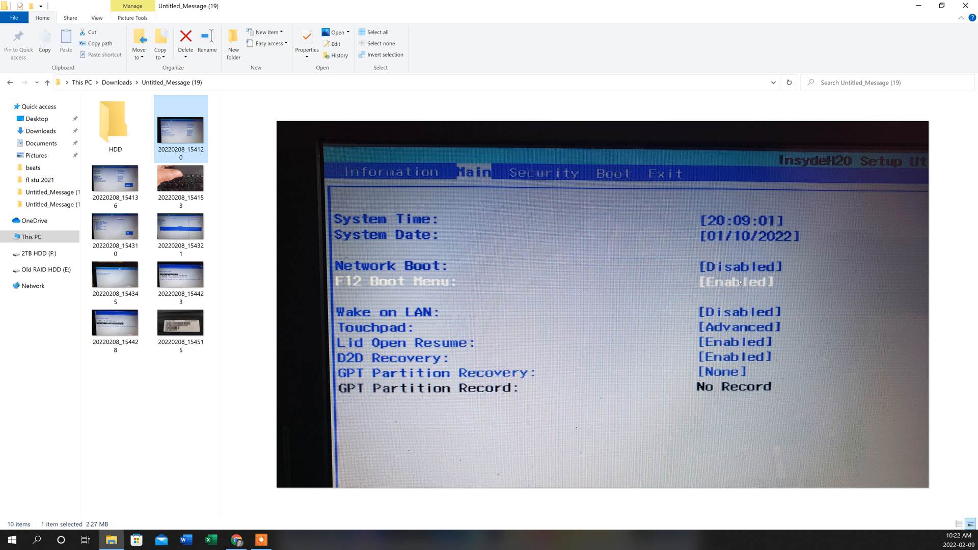
{"action": "mouse_move", "coordinate": [740, 283]}
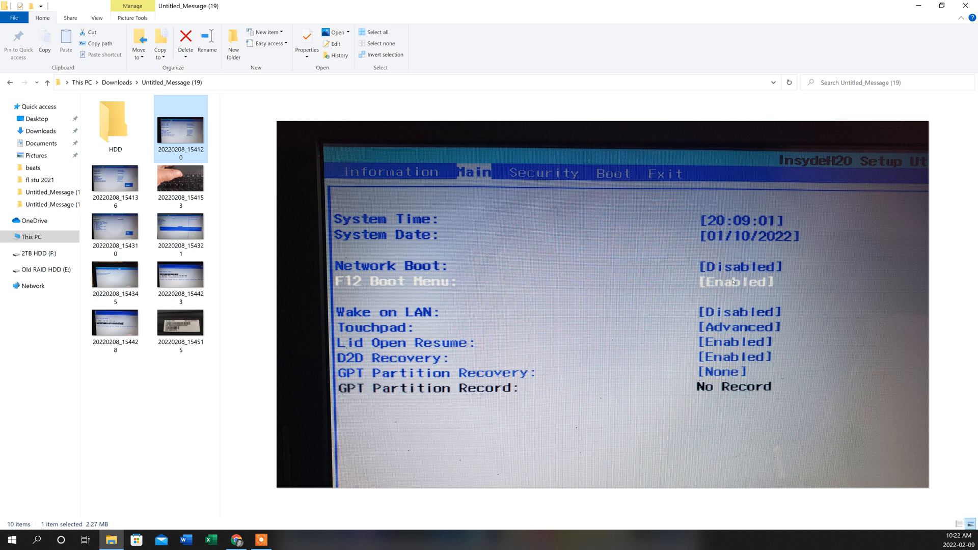
{"action": "mouse_move", "coordinate": [510, 273]}
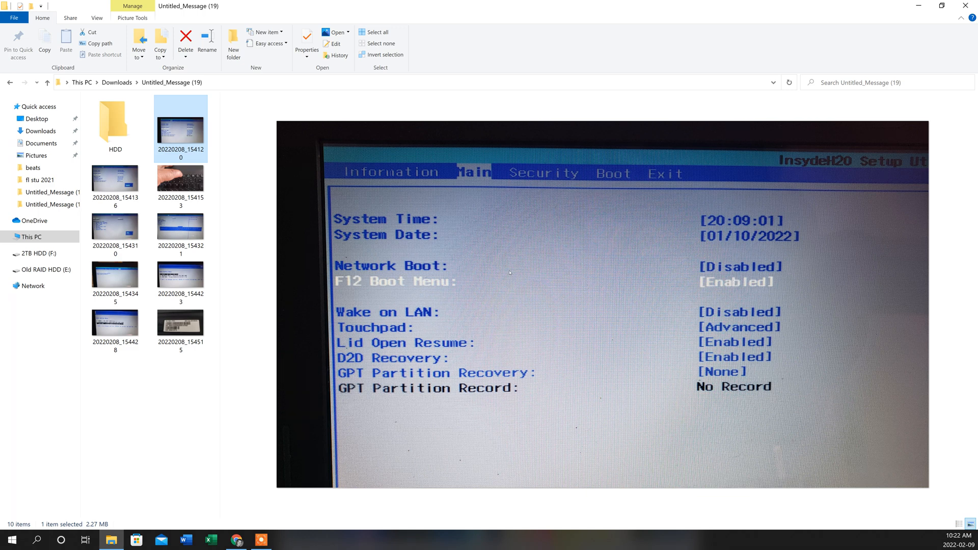
{"action": "mouse_move", "coordinate": [115, 181]}
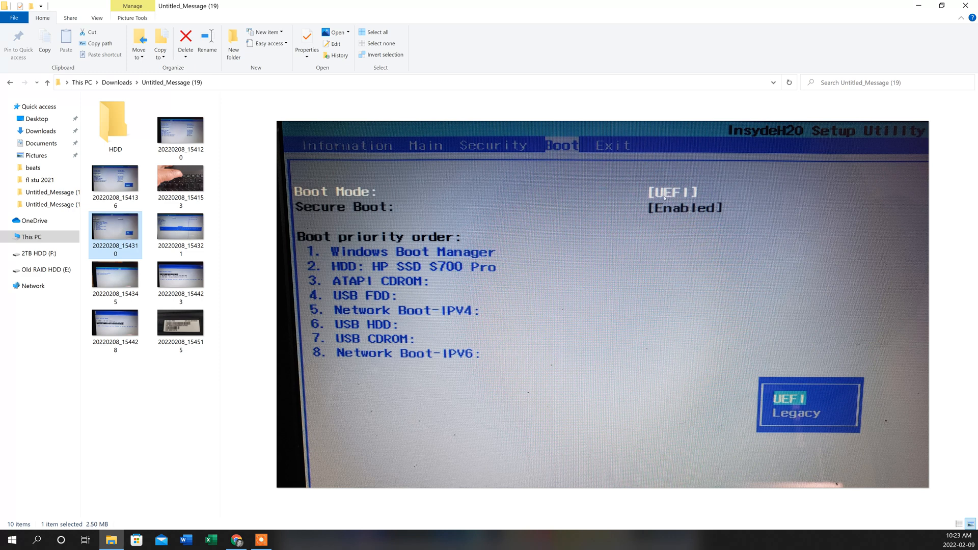
{"action": "mouse_move", "coordinate": [664, 198]}
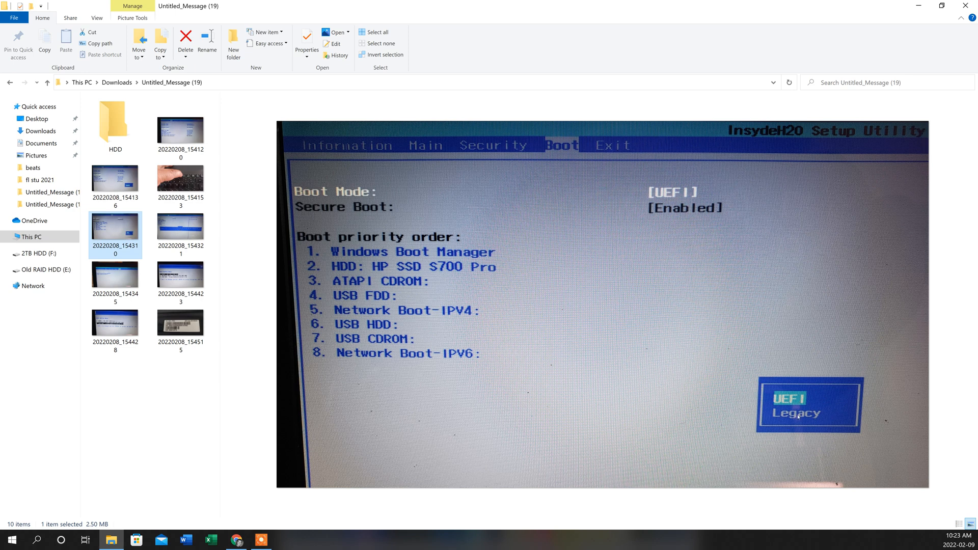
{"action": "mouse_move", "coordinate": [797, 423]}
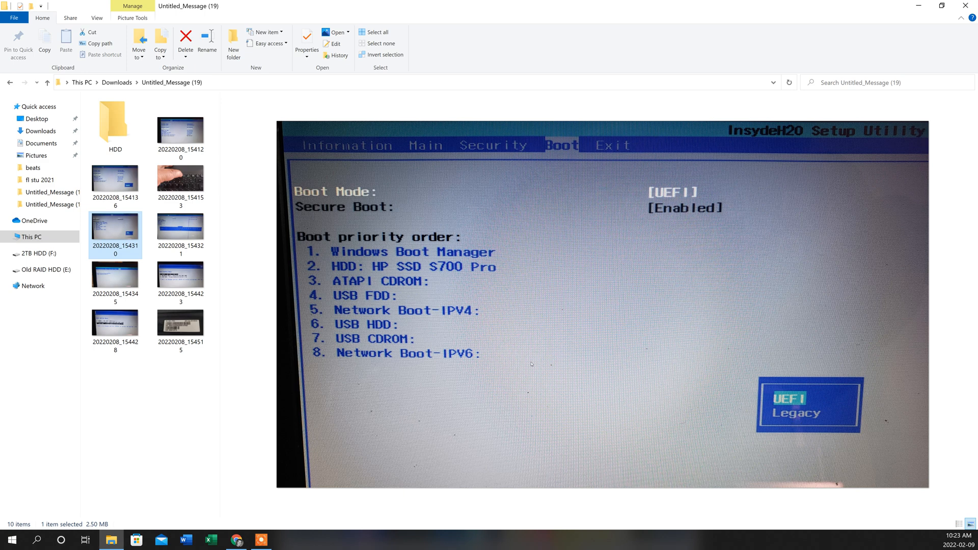
{"action": "mouse_move", "coordinate": [210, 247]}
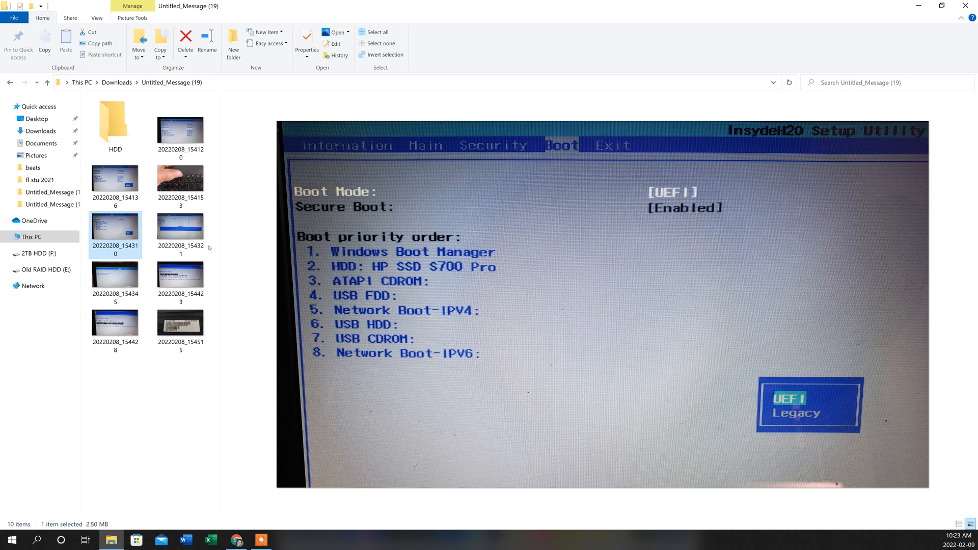
- Preview photo 20220208_154321 of the BIOS notice recommending UEFI boot mode
{"action": "left_click", "coordinate": [180, 226]}
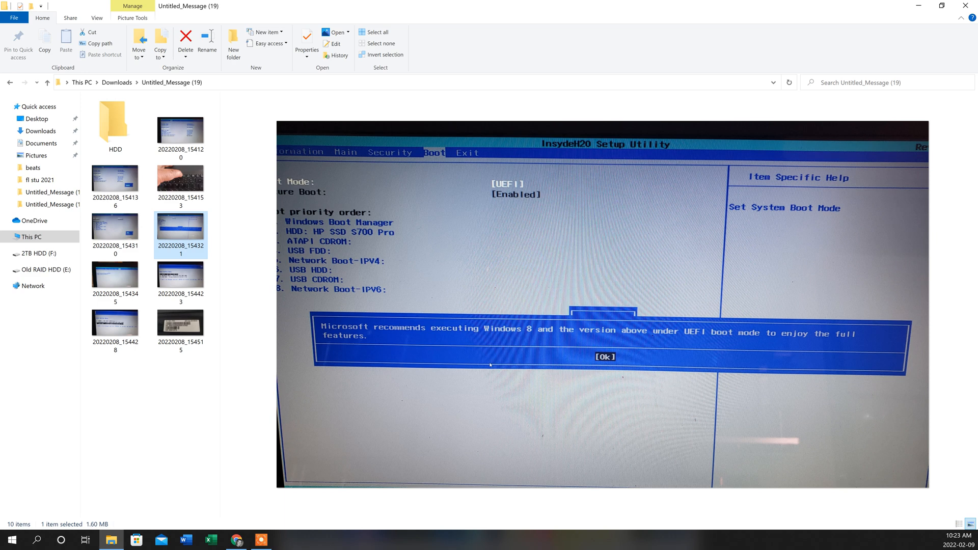
{"action": "mouse_move", "coordinate": [474, 387]}
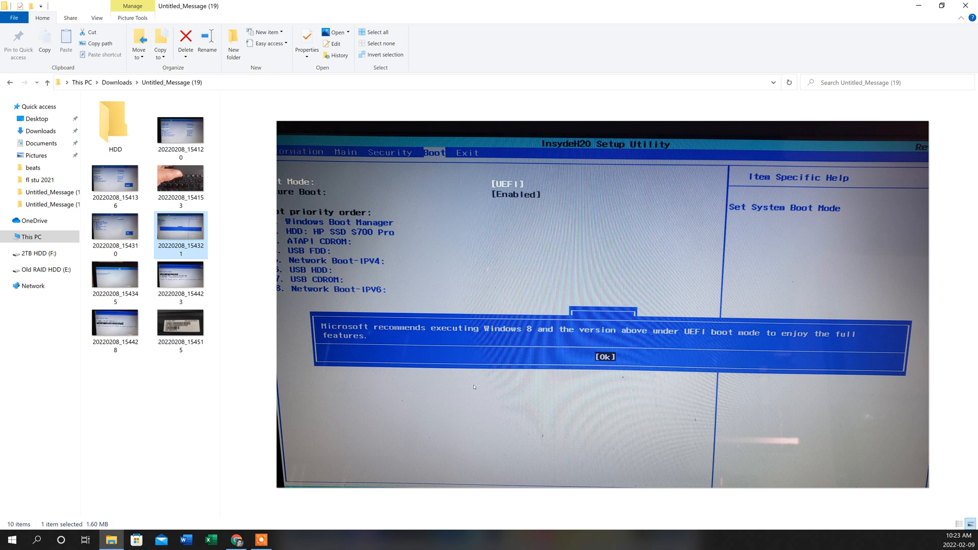
{"action": "mouse_move", "coordinate": [144, 294]}
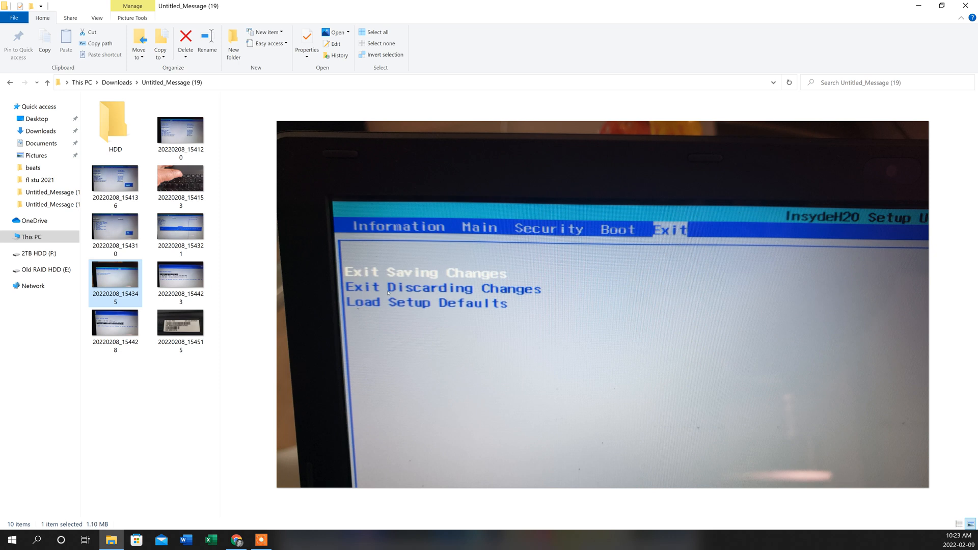
{"action": "mouse_move", "coordinate": [322, 317]}
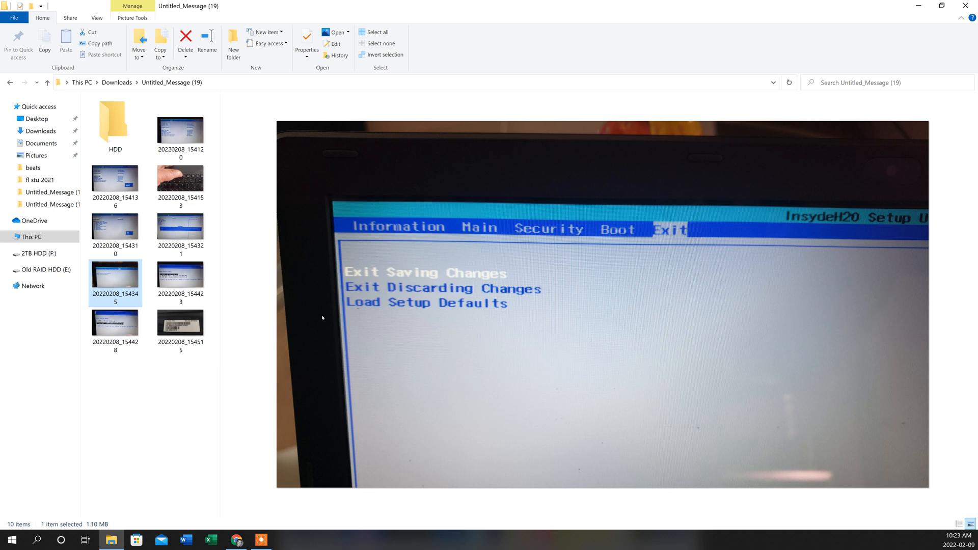
{"action": "mouse_move", "coordinate": [287, 316]}
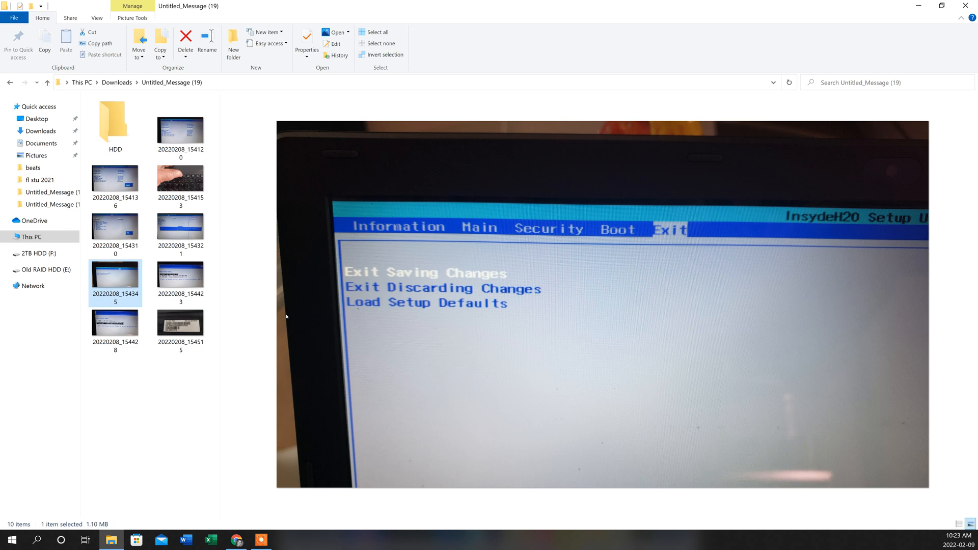
{"action": "mouse_move", "coordinate": [237, 313]}
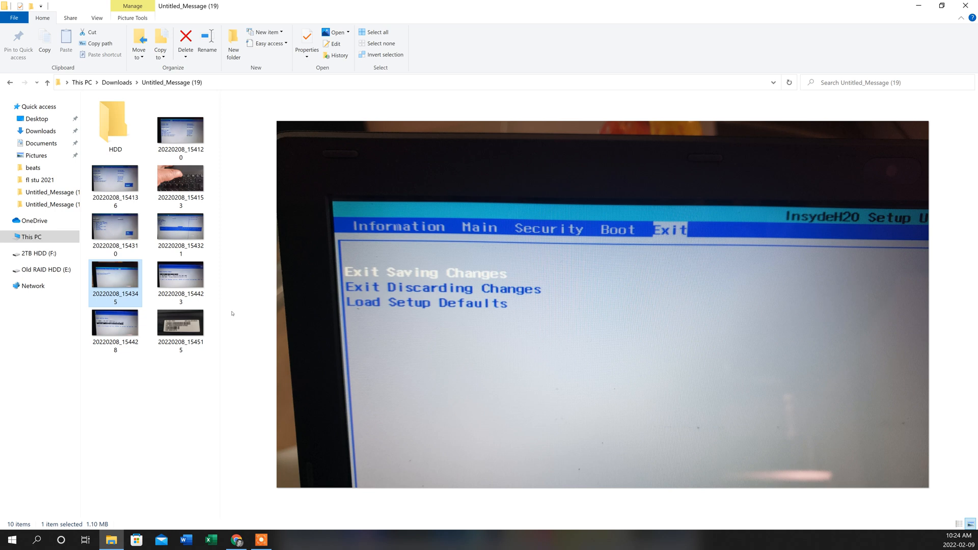
{"action": "mouse_move", "coordinate": [249, 319]}
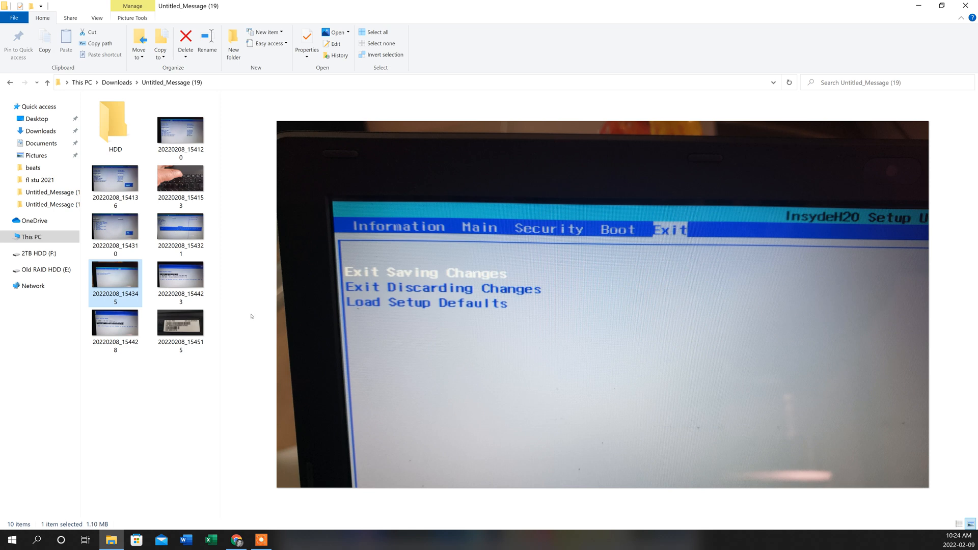
{"action": "mouse_move", "coordinate": [207, 302]}
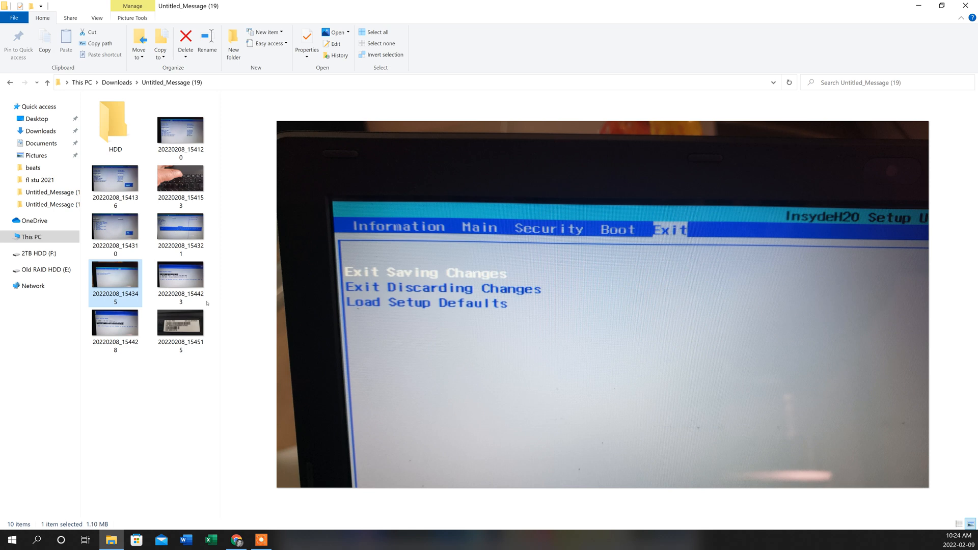
{"action": "mouse_move", "coordinate": [180, 274]}
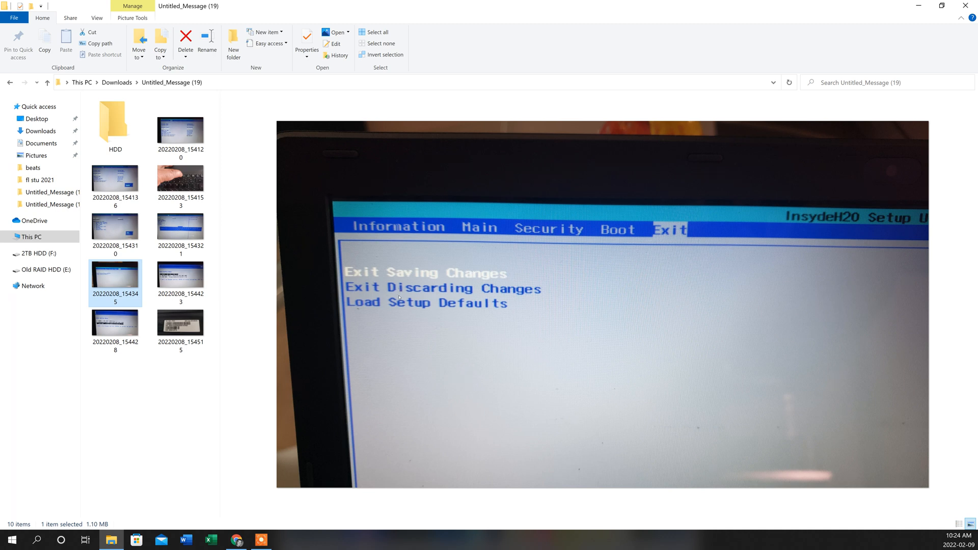
- Preview photo 20220208_154345 of the BIOS Exit tab with save, discard and defaults options
{"action": "left_click", "coordinate": [180, 273]}
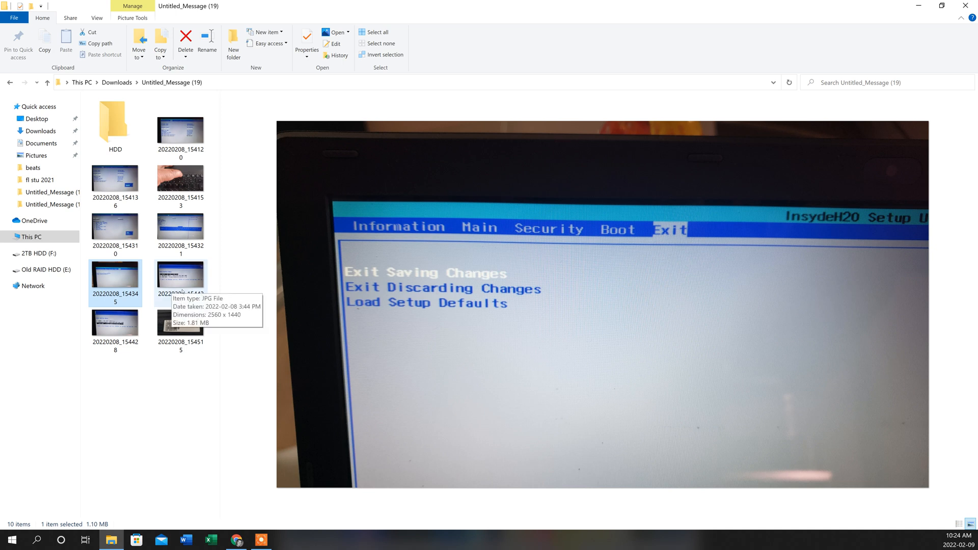
{"action": "mouse_move", "coordinate": [185, 284]}
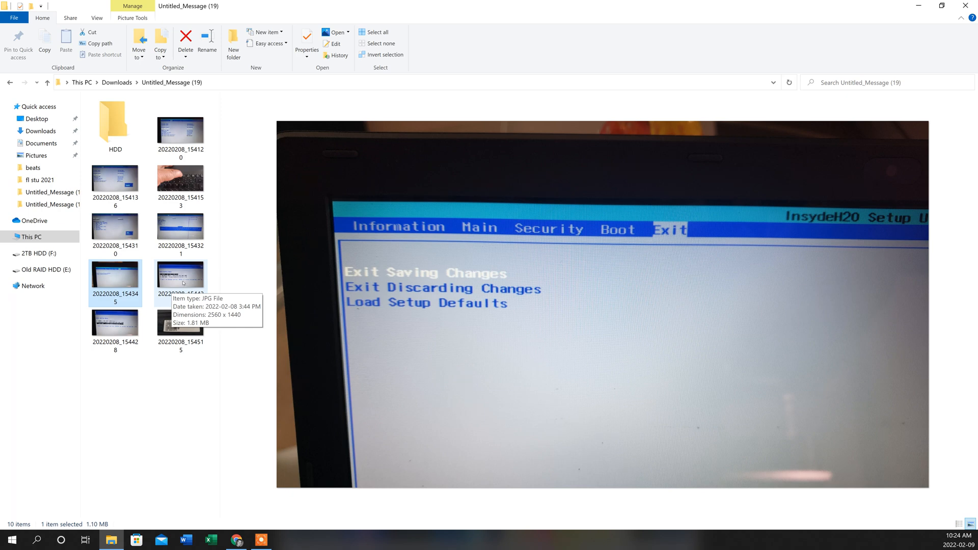
- Preview photo 20220208_154423 of the Boot Option Menu, briefly revisiting the F12 photo
{"action": "left_click", "coordinate": [180, 273]}
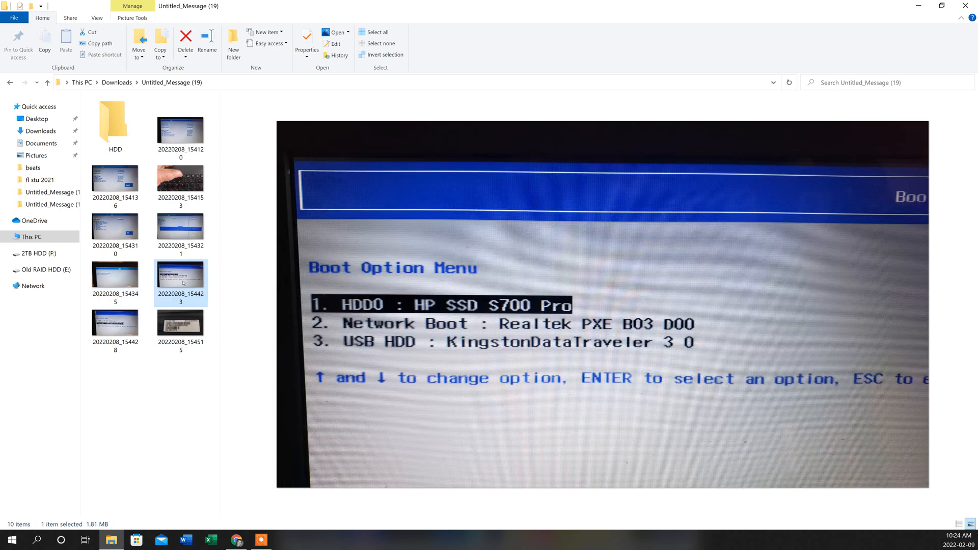
{"action": "left_click", "coordinate": [181, 183]}
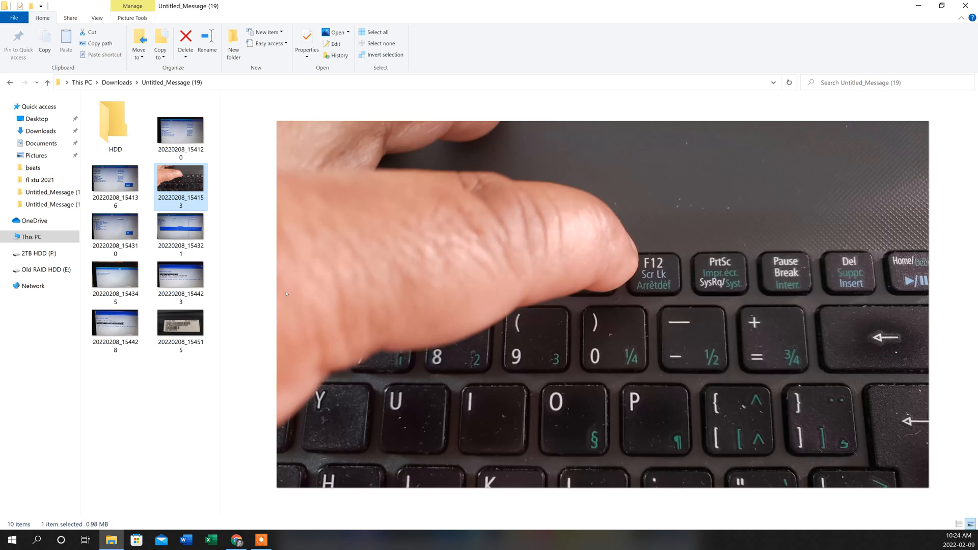
{"action": "mouse_move", "coordinate": [288, 356]}
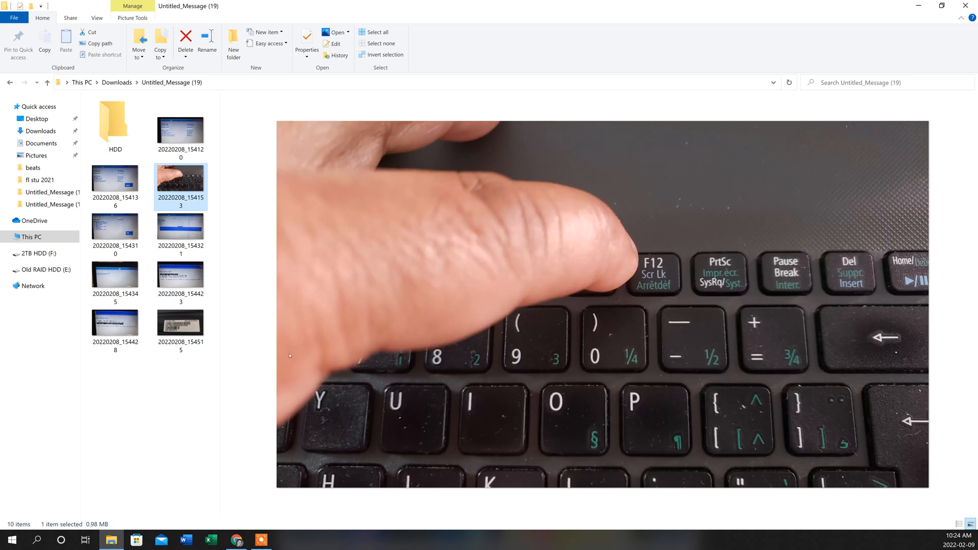
{"action": "left_click", "coordinate": [180, 276]}
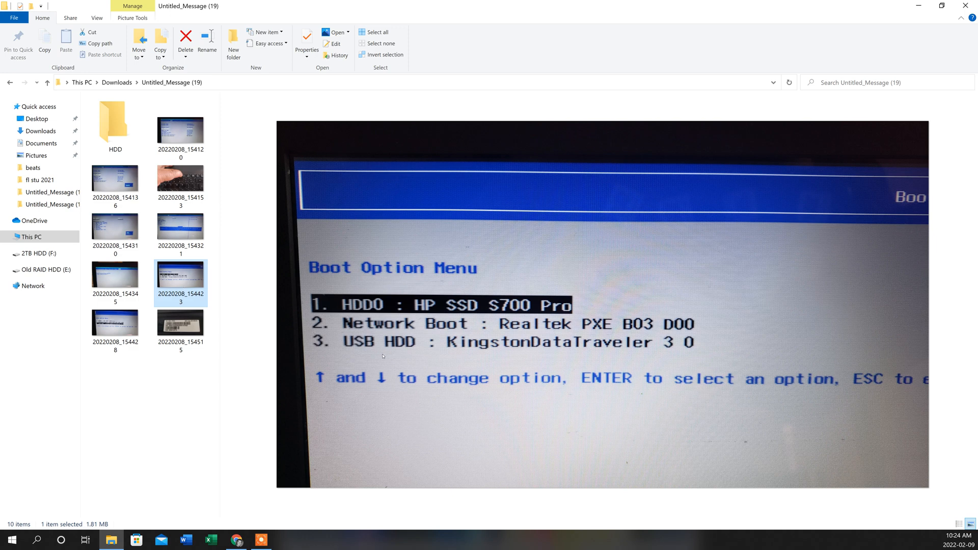
{"action": "mouse_move", "coordinate": [683, 357]}
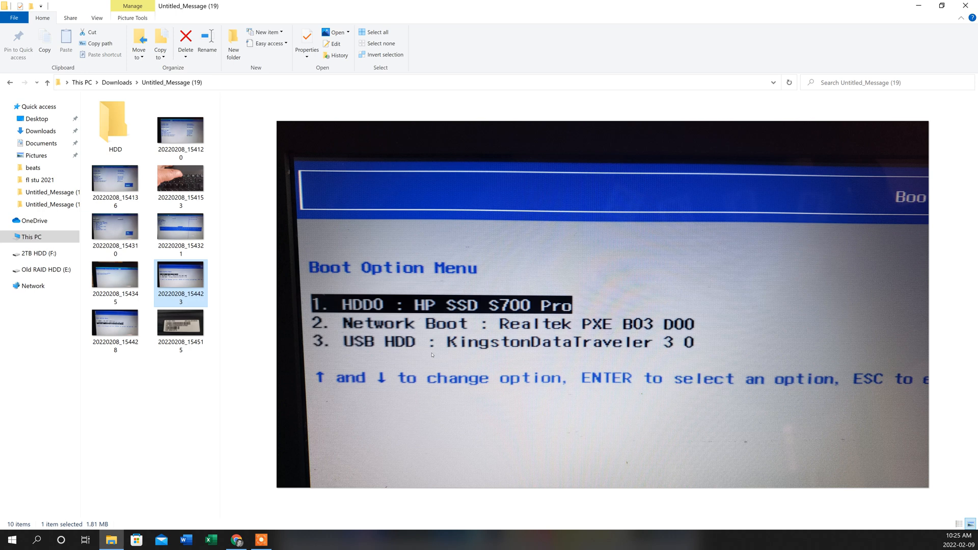
{"action": "mouse_move", "coordinate": [432, 346]}
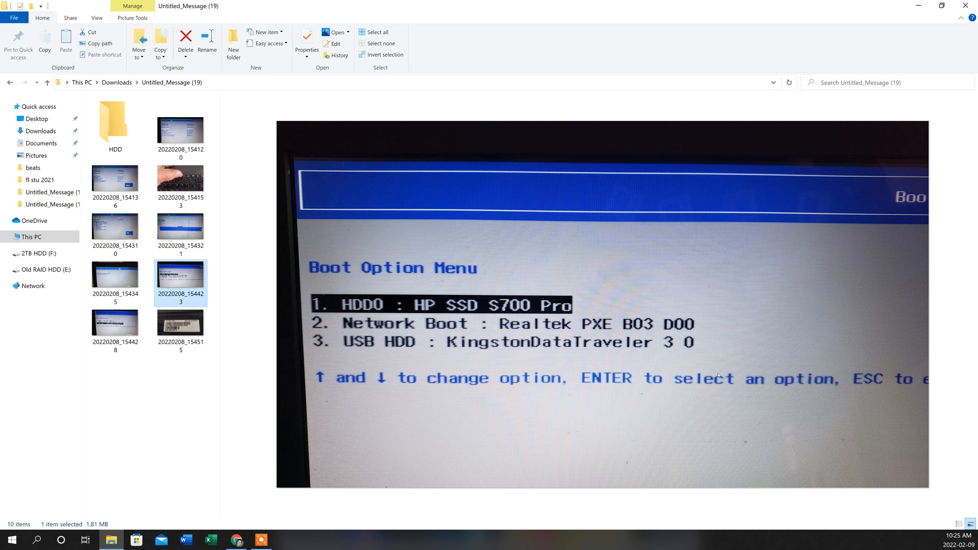
{"action": "mouse_move", "coordinate": [708, 377]}
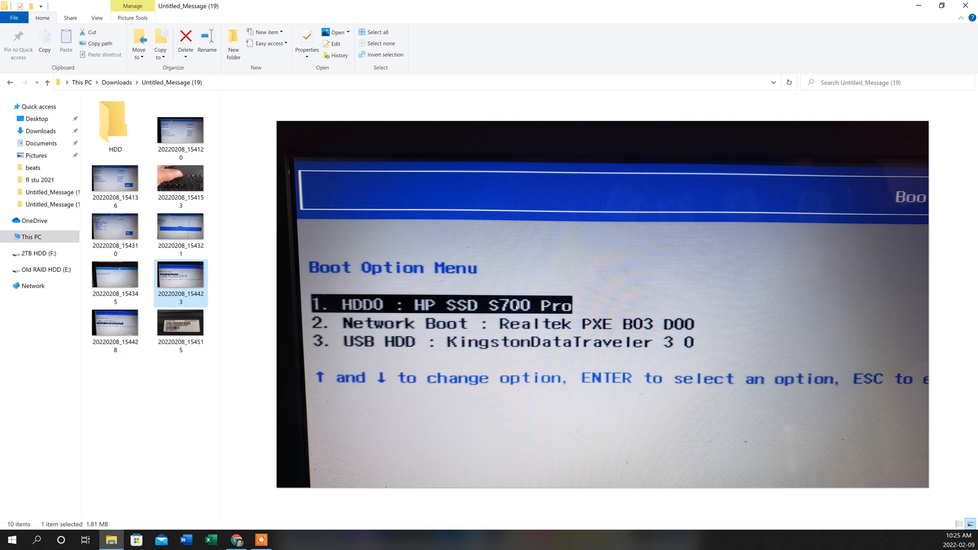
{"action": "mouse_move", "coordinate": [458, 347]}
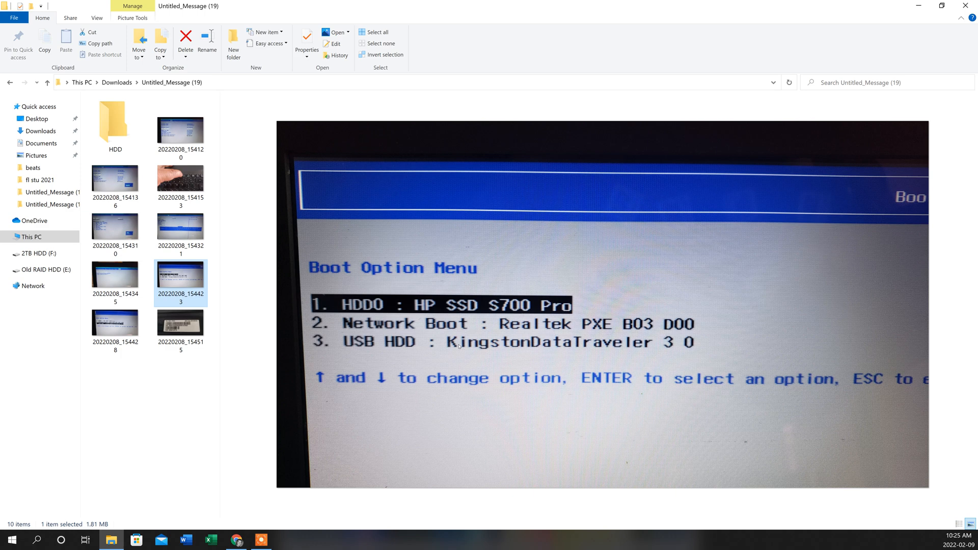